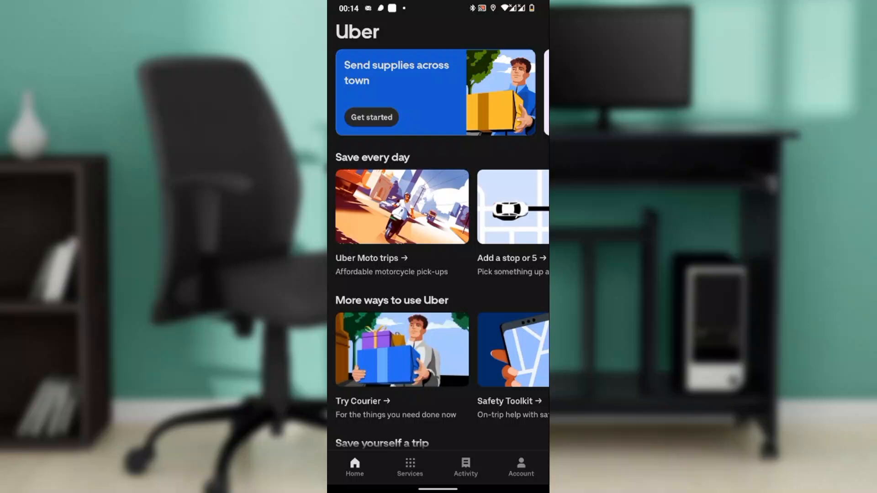
# - Go to the Account page and briefly view the Simple mode feature page before returning
pyautogui.scroll(-3)
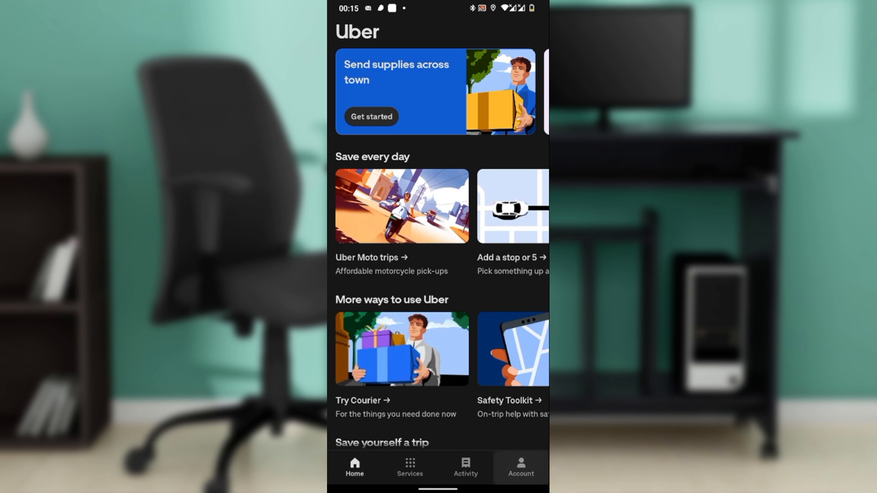
pyautogui.click(521, 470)
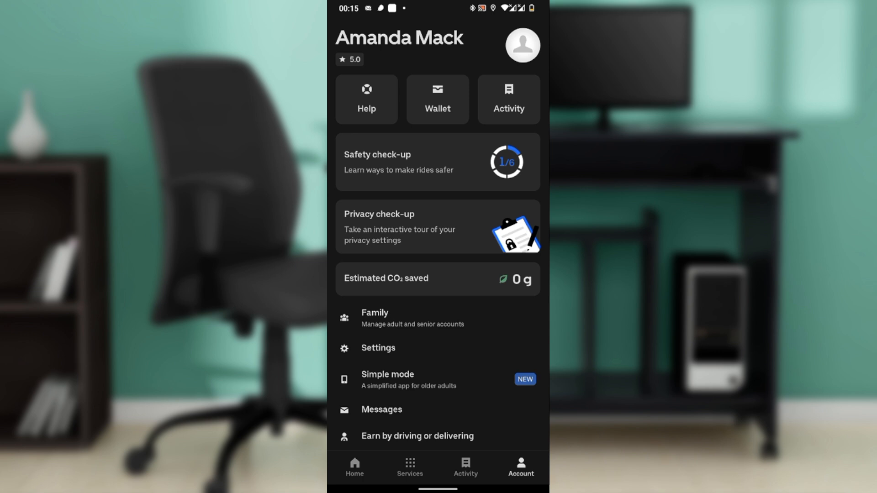
pyautogui.scroll(-3)
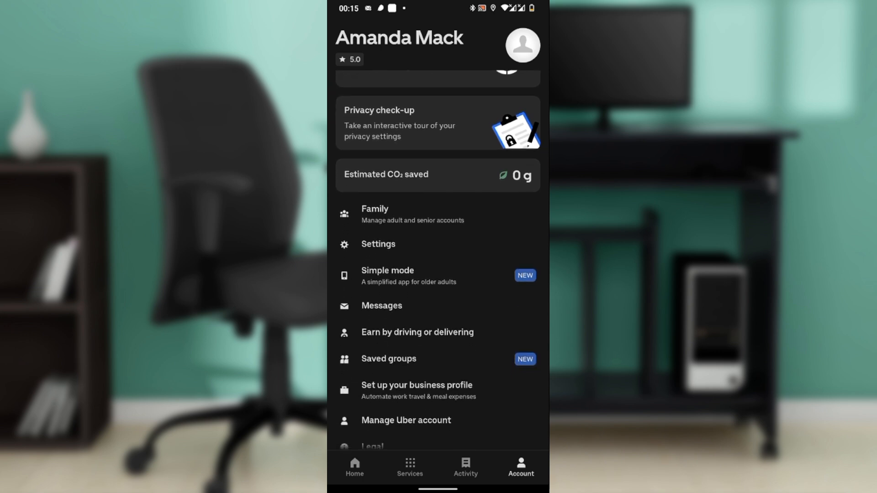
pyautogui.click(387, 270)
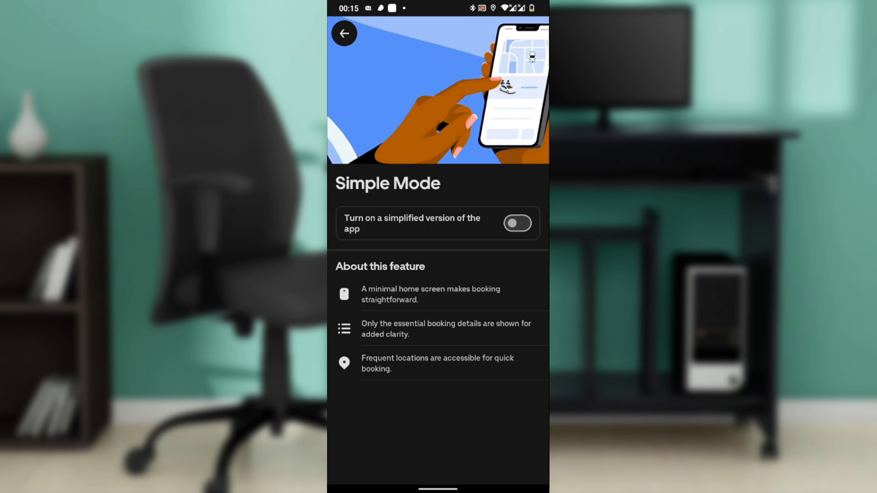
pyautogui.click(350, 33)
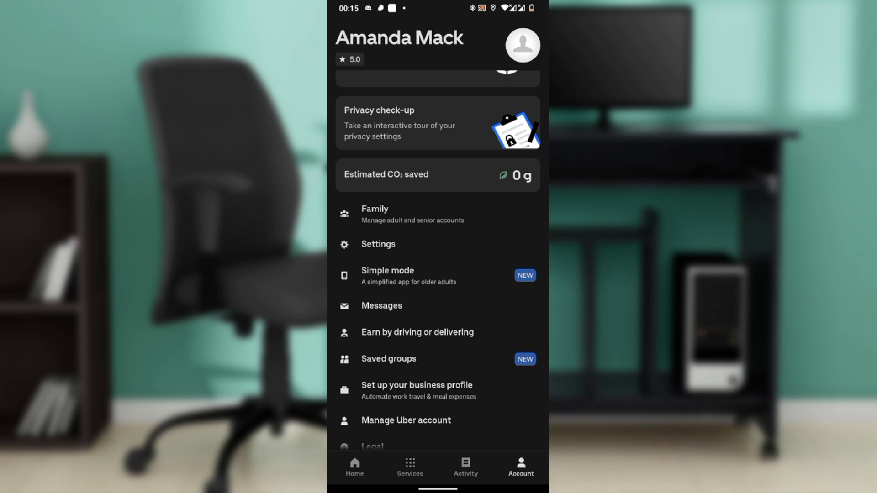
# - Bring up Uber's Settings page listing home, work, privacy and accessibility options
pyautogui.click(378, 244)
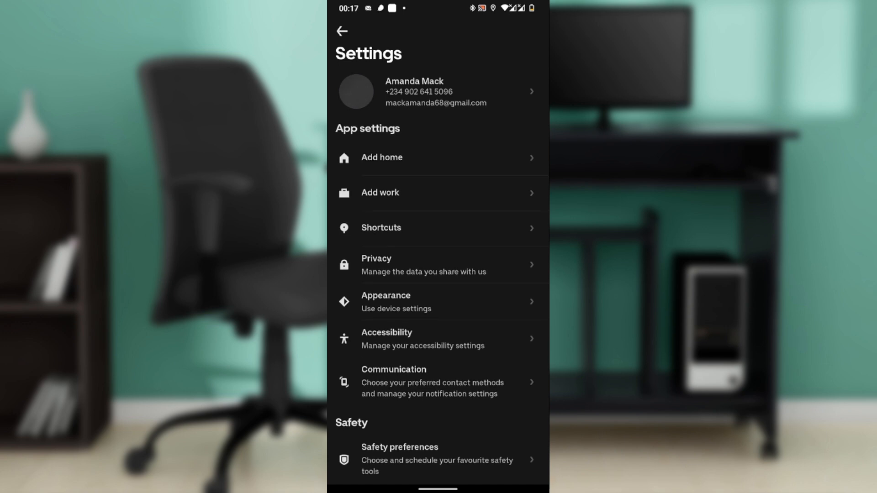
# - Enter the Uber account management page and switch to its Security section
pyautogui.click(436, 91)
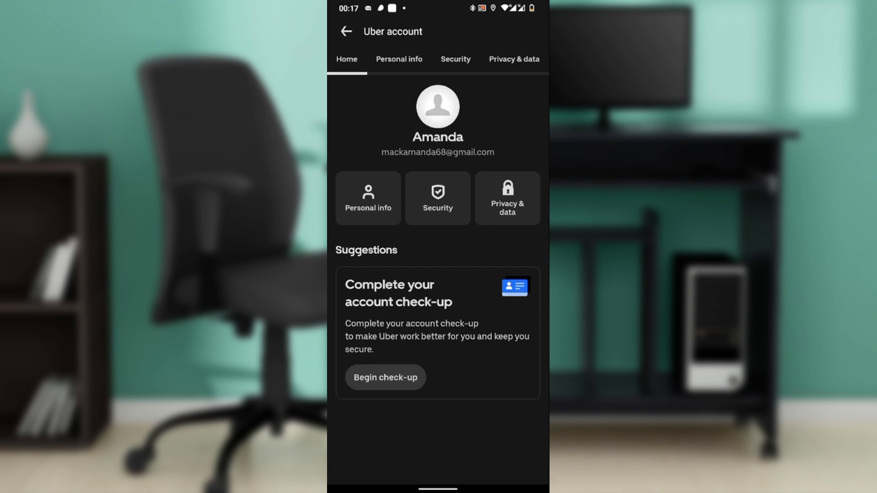
pyautogui.click(455, 59)
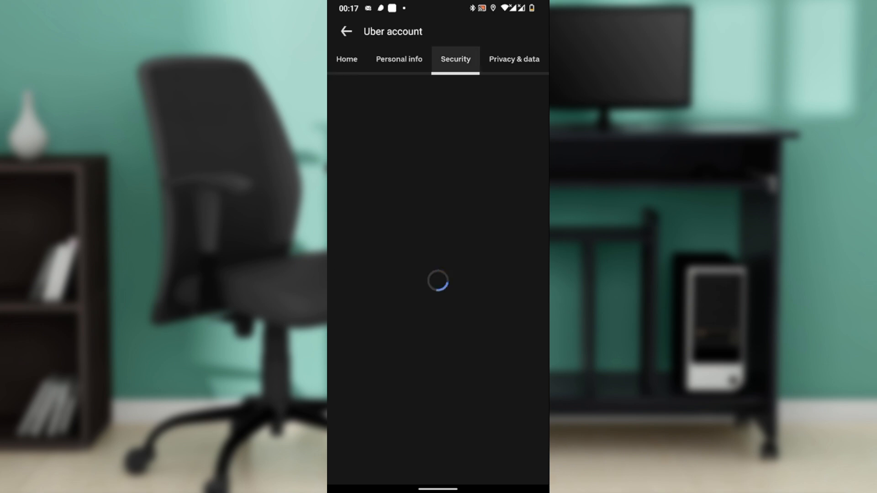
# - Read through the help article explaining that Android app language follows the device language
pyautogui.click(398, 59)
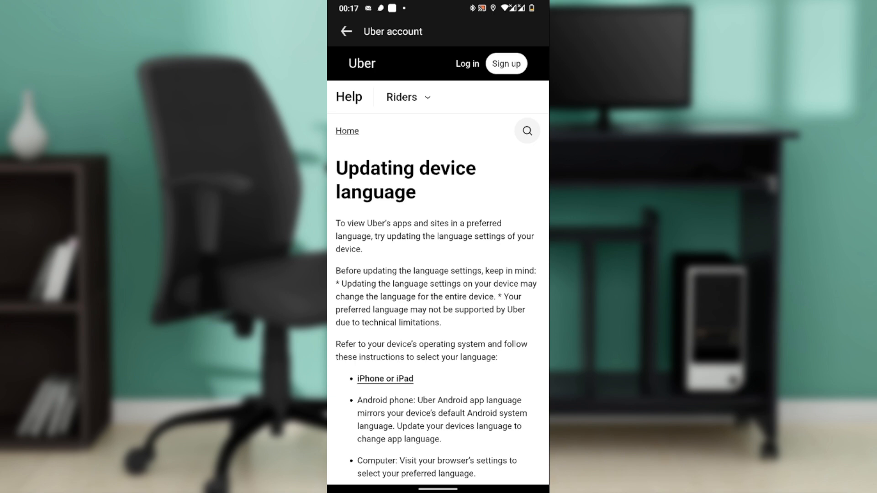
pyautogui.scroll(-3)
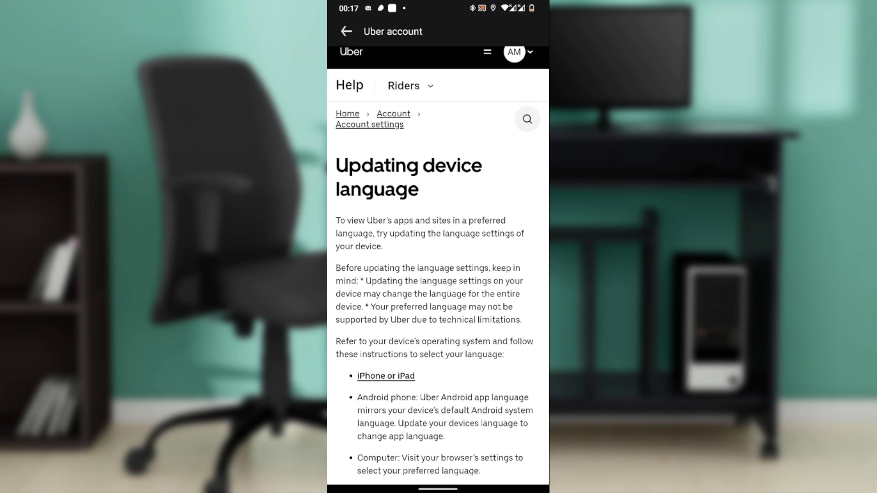
pyautogui.scroll(-3)
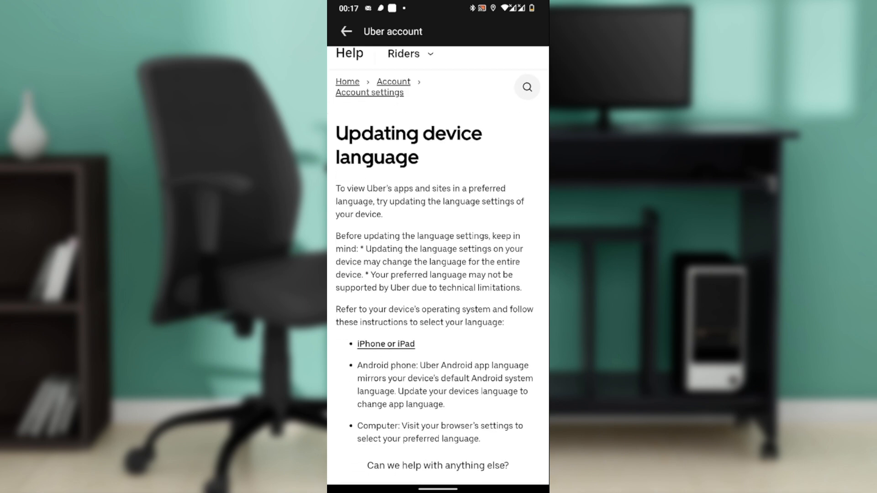
pyautogui.scroll(-3)
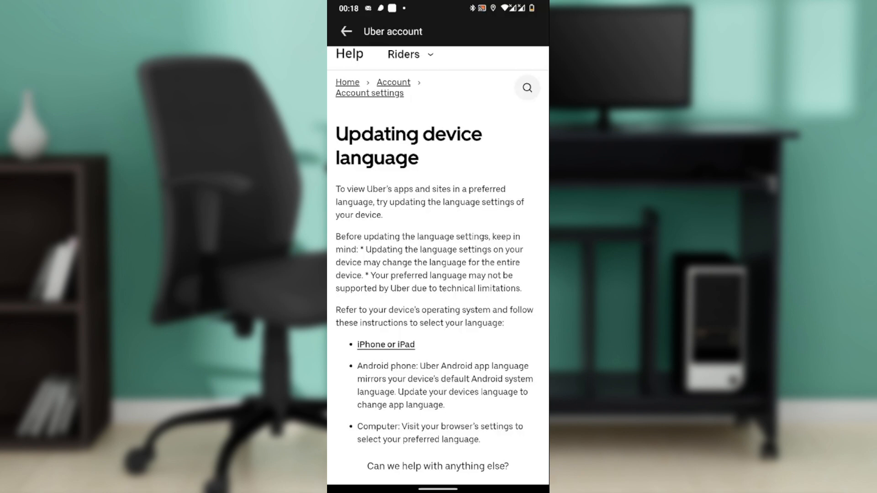
pyautogui.scroll(-3)
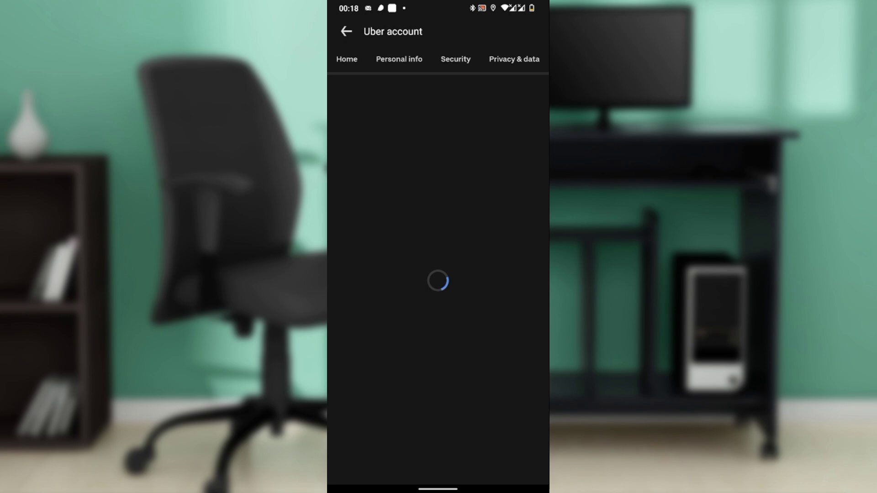
# - View the account's Personal info section, then return to the Settings page
pyautogui.click(398, 58)
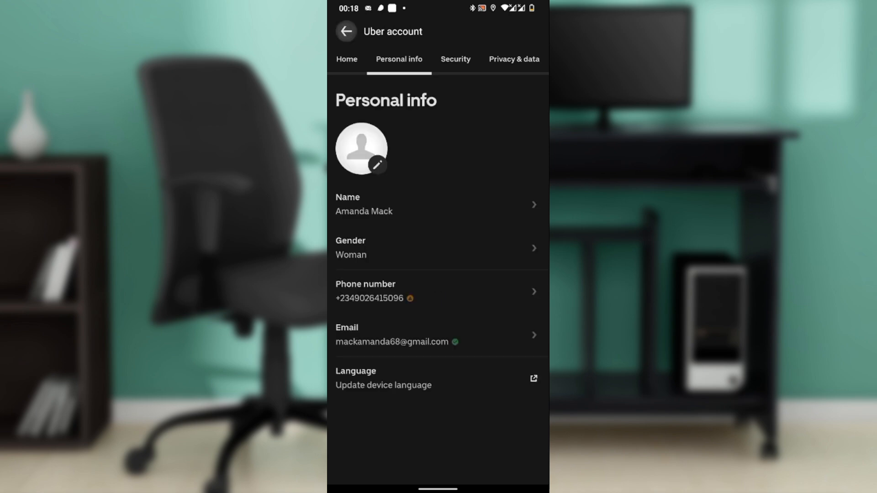
pyautogui.click(345, 31)
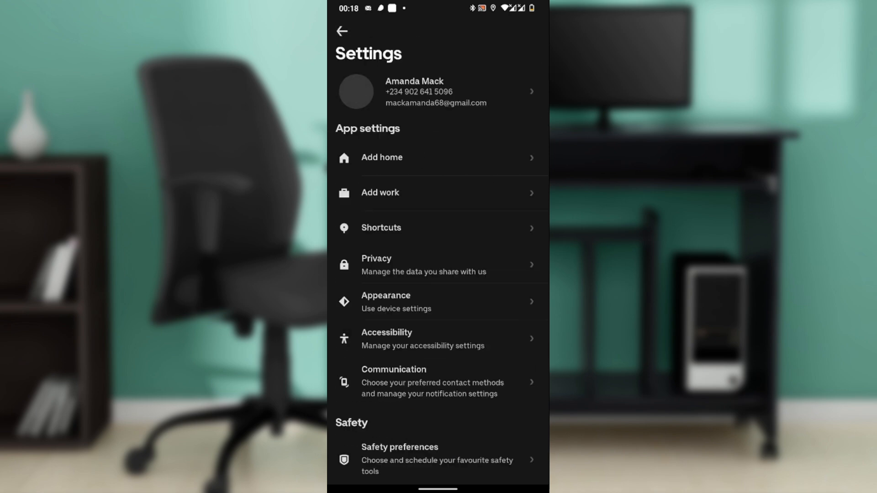